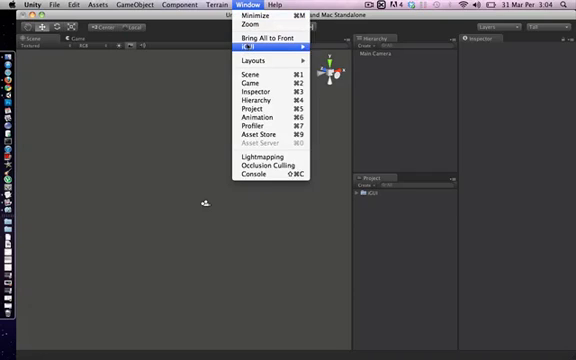
{"action": "mouse_move", "coordinate": [280, 46]}
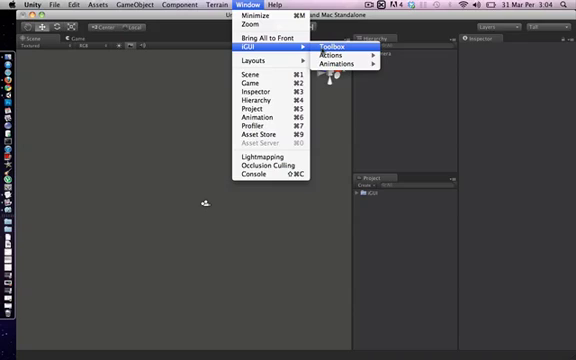
- Open the iGUI designer window from the Window menu
{"action": "left_click", "coordinate": [326, 46]}
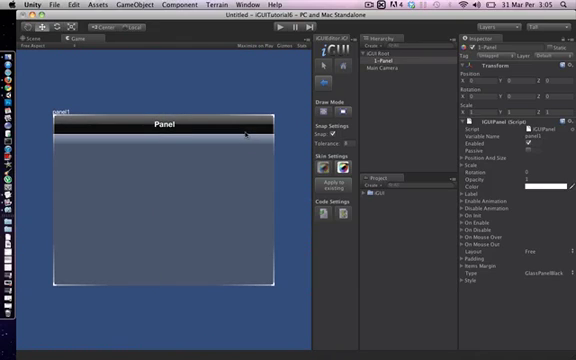
{"action": "mouse_move", "coordinate": [298, 188]}
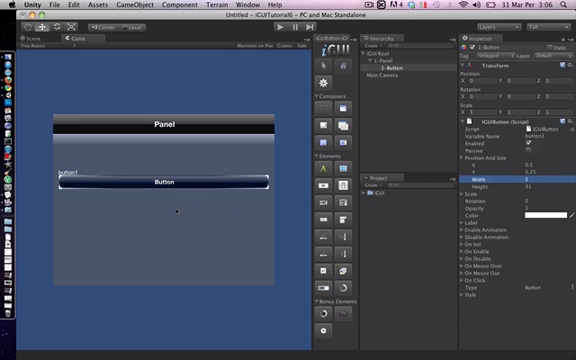
- Add a Button element from the iGUI toolbox into the panel
{"action": "left_click", "coordinate": [352, 64]}
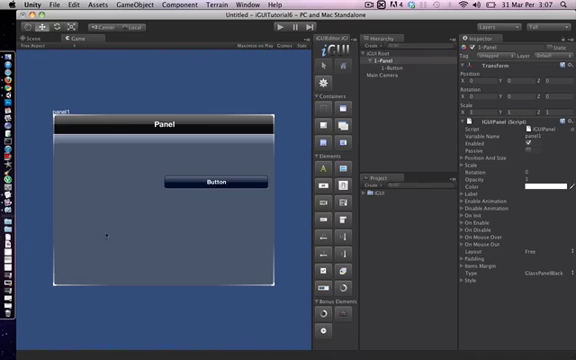
- Adjust the button via the iGUI Inspector so it sits smaller in the panel's right half
{"action": "left_click", "coordinate": [210, 182]}
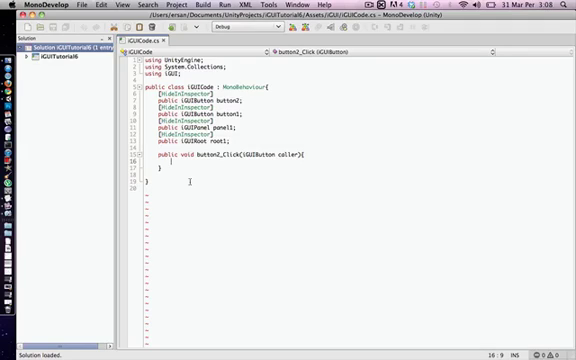
- Inside button2_Click, start a statement with 'button1.' to reference the first button
{"action": "type", "text": "button1"}
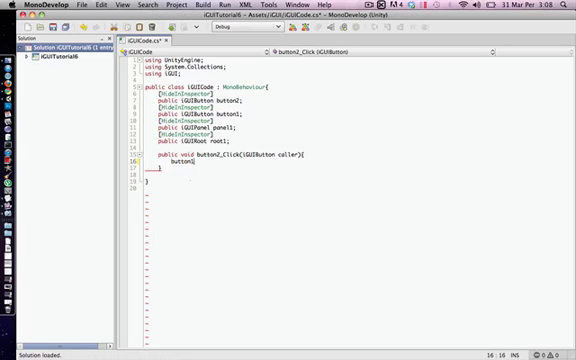
{"action": "type", "text": "button1."}
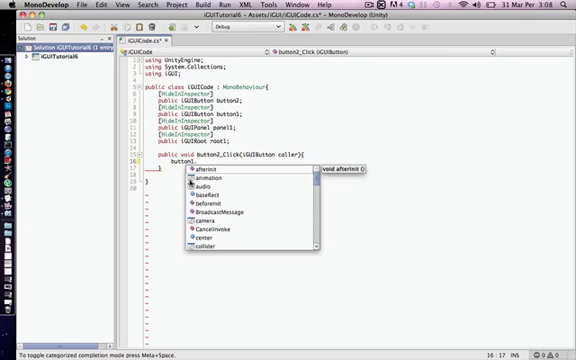